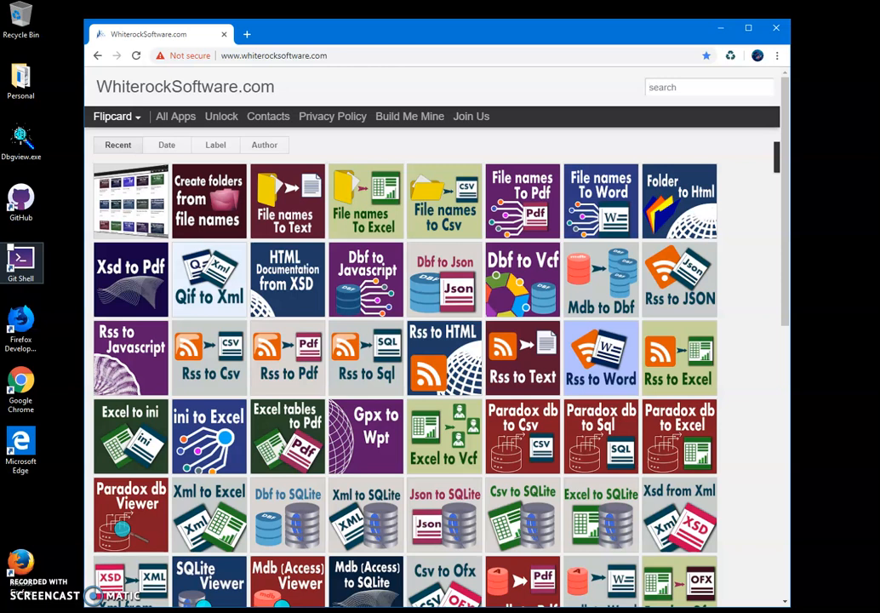
- Search the site for "access to" and open the Ms Access to Json article
left_click(708, 87)
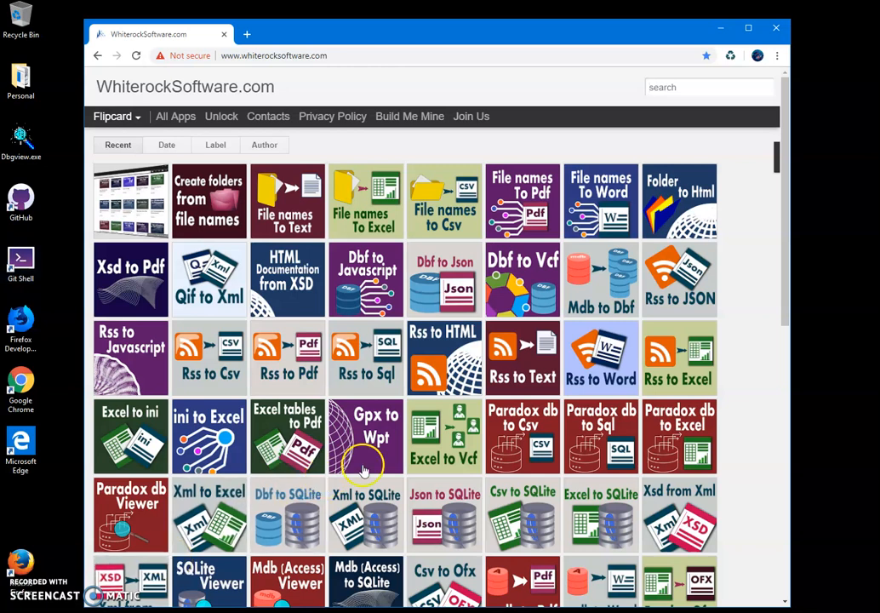
mouse_move(692, 94)
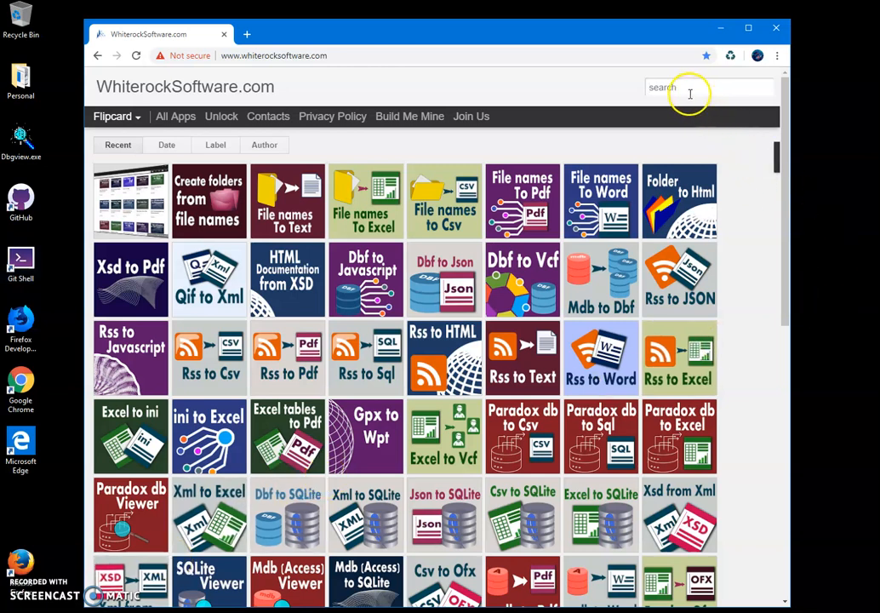
left_click(681, 86)
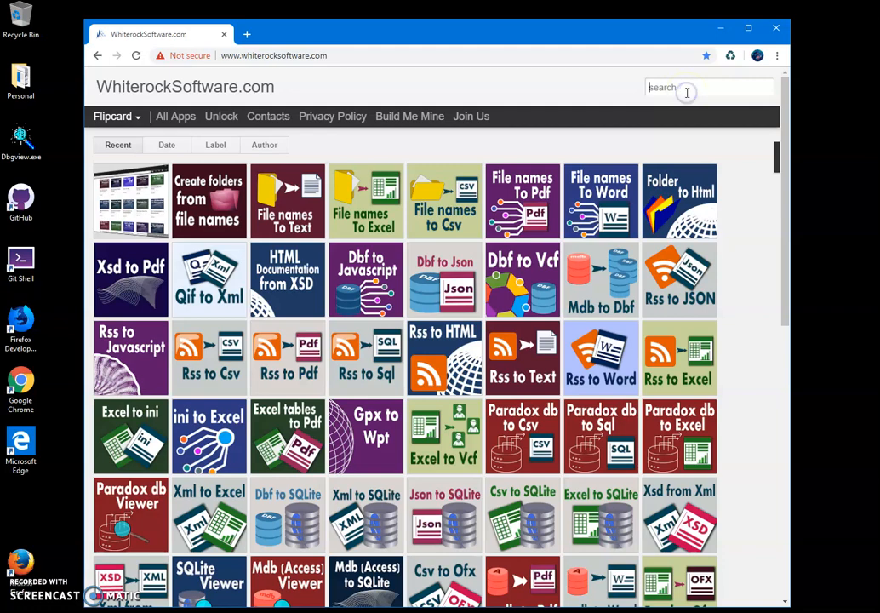
type("acd")
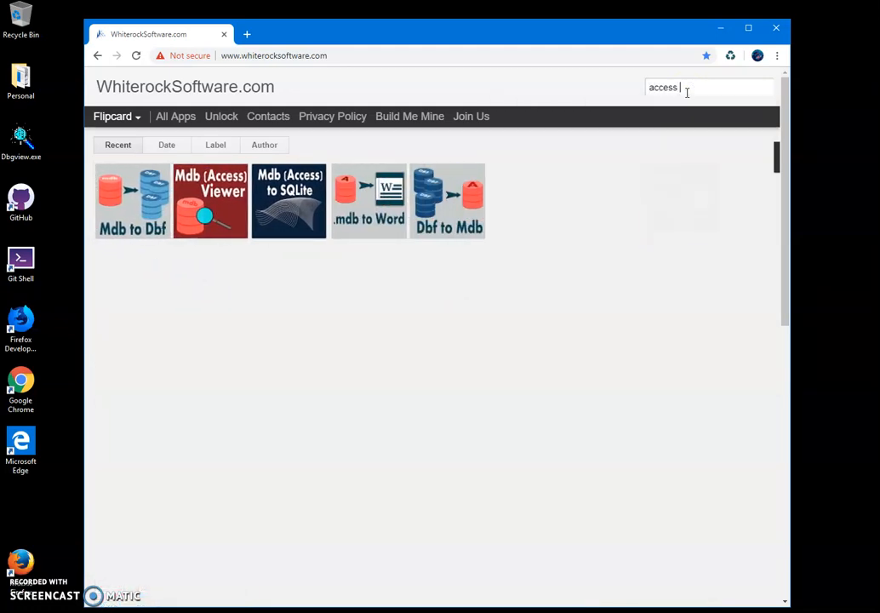
type("to")
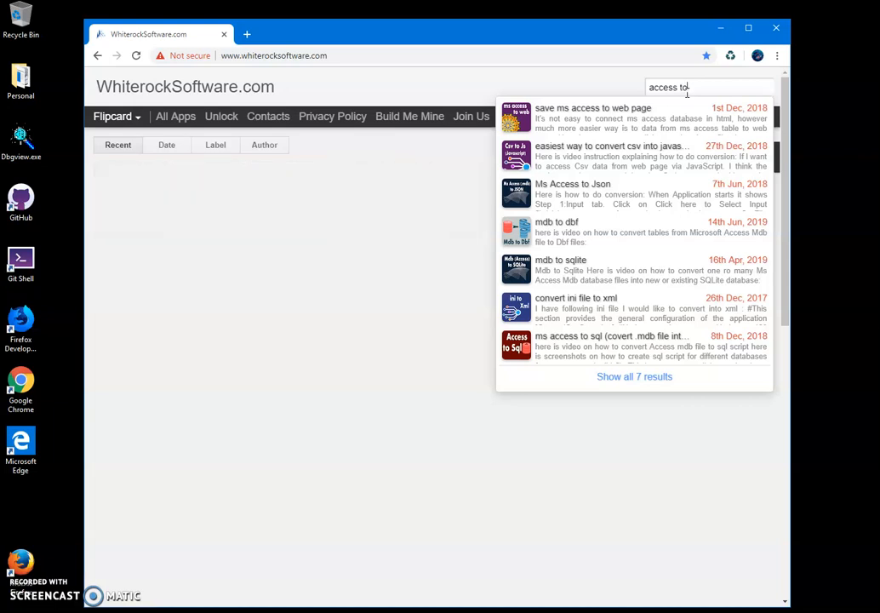
mouse_move(596, 201)
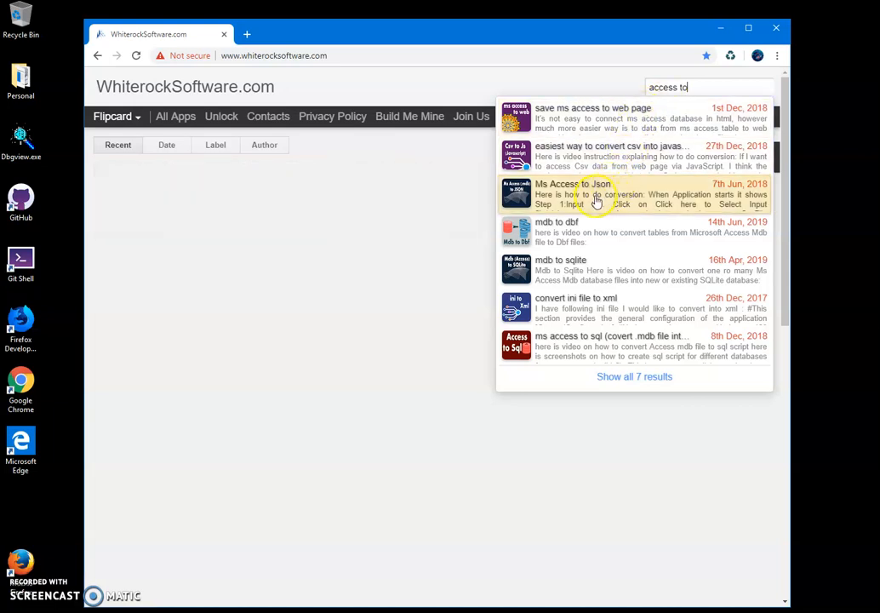
left_click(601, 194)
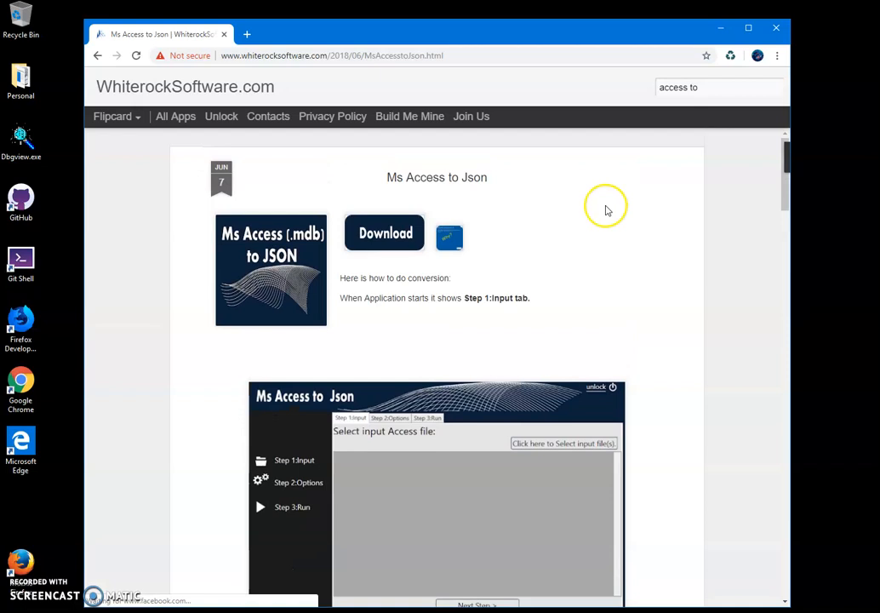
mouse_move(560, 218)
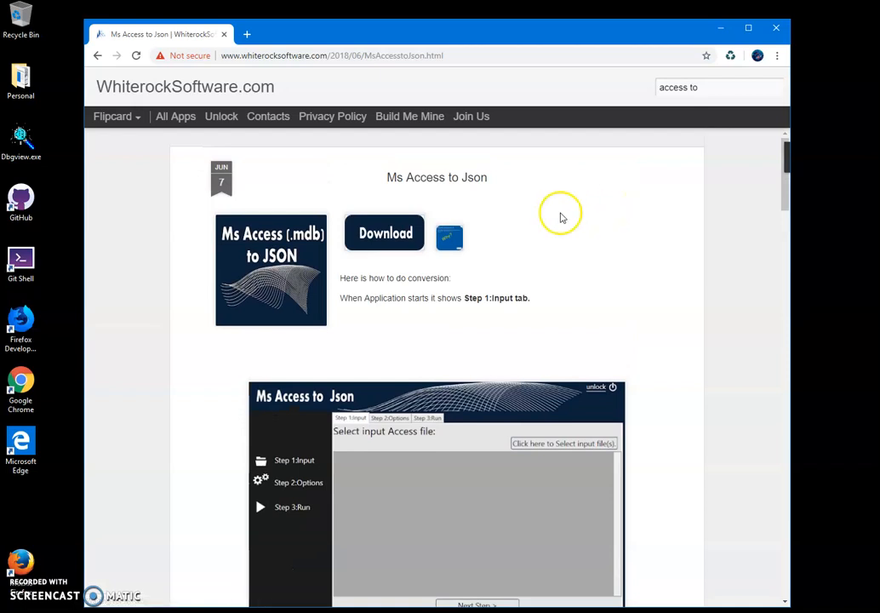
mouse_move(399, 241)
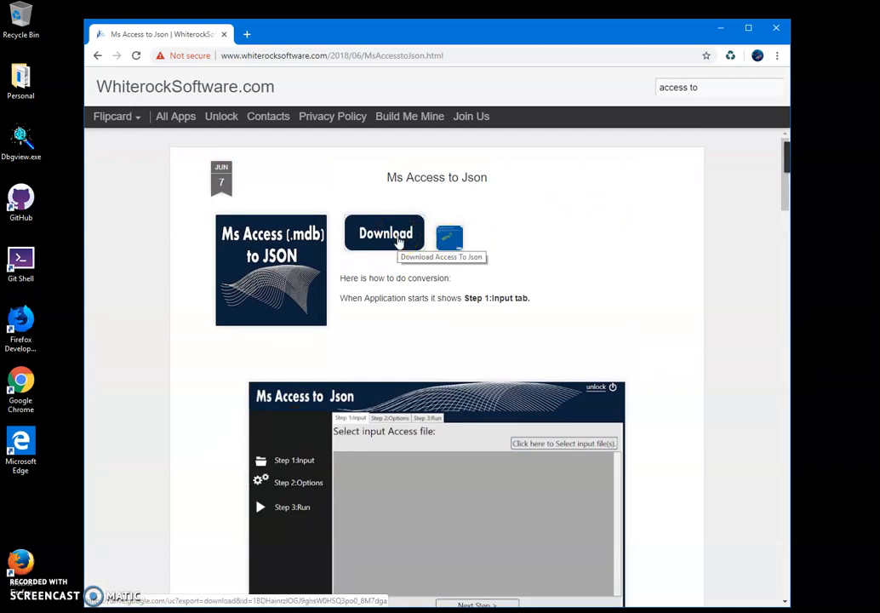
- Download the Ms Access to Json installer from its page
left_click(385, 232)
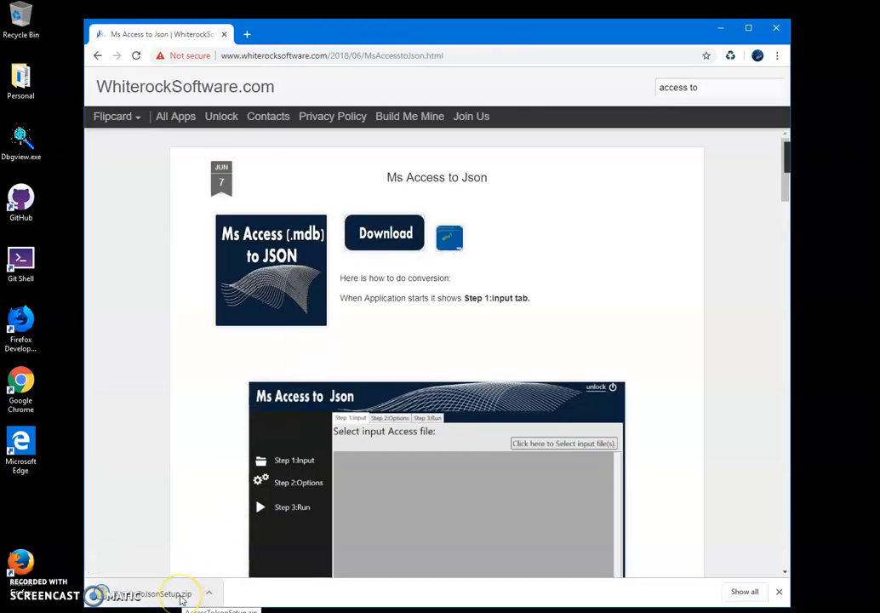
mouse_move(422, 378)
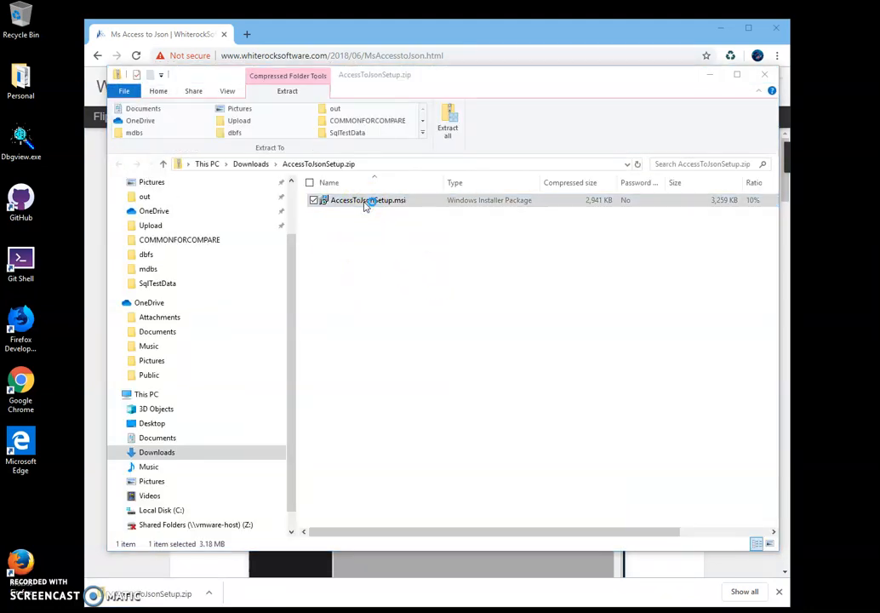
- Run AccessToJsonSetup.msi past SmartScreen and complete the setup wizard
double_click(366, 199)
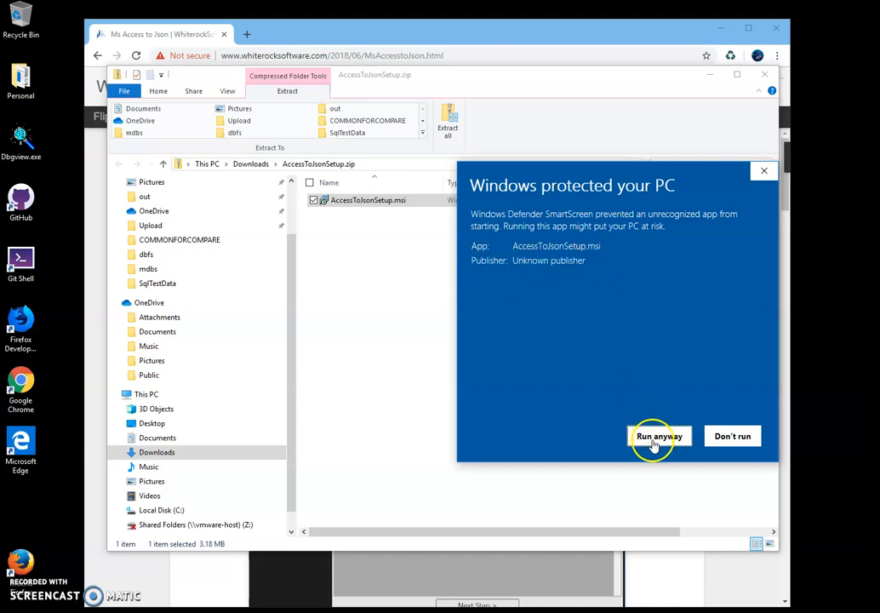
left_click(659, 436)
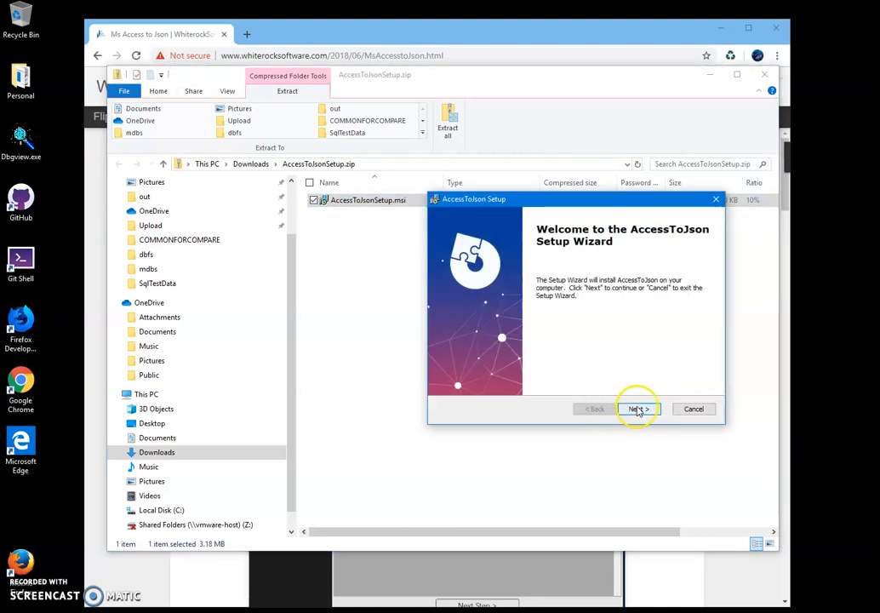
left_click(637, 408)
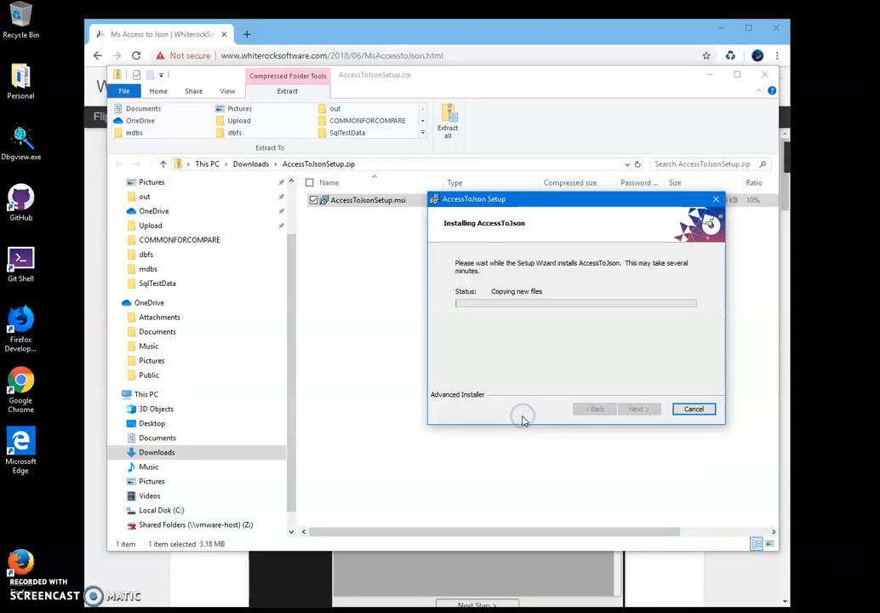
left_click(695, 409)
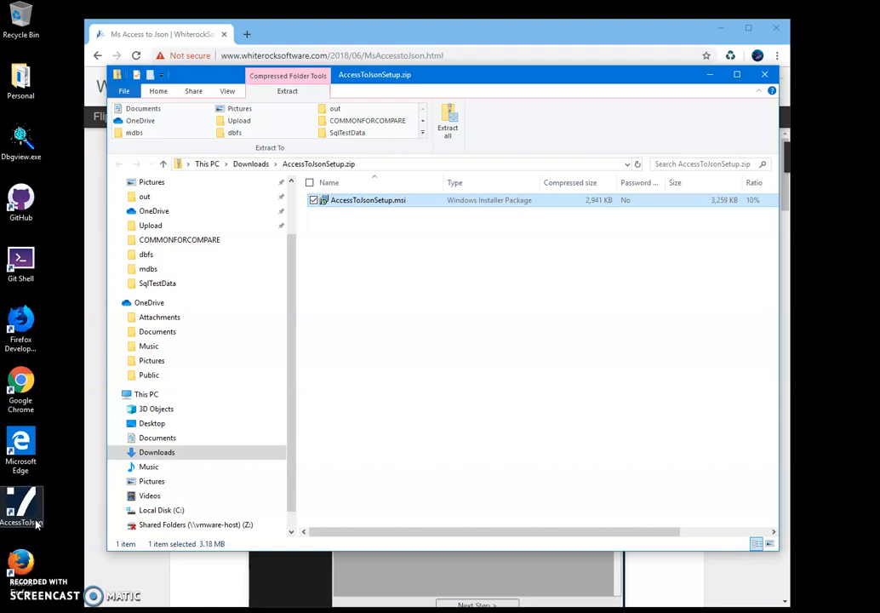
mouse_move(514, 324)
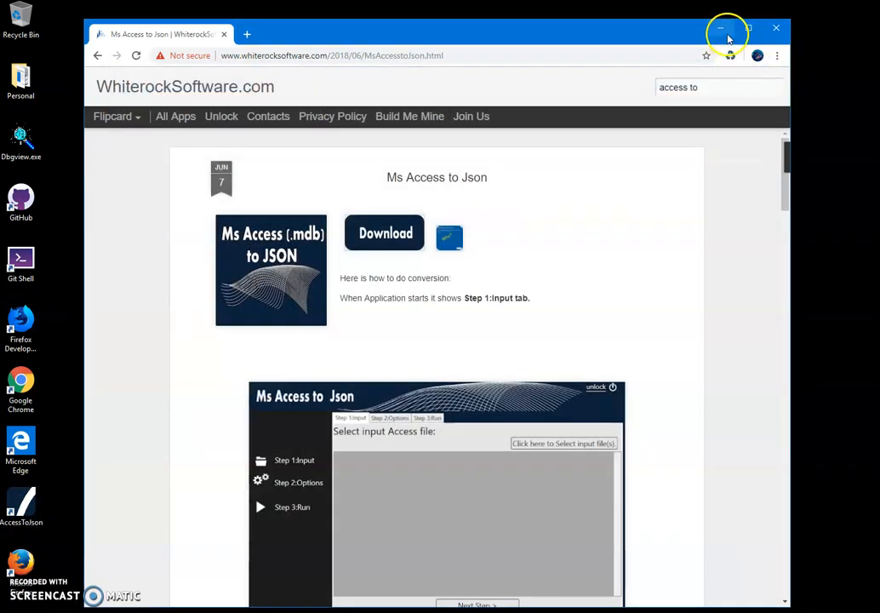
- Minimize Chrome and select Protected.mdb in the Documents\mdbs folder
left_click(722, 27)
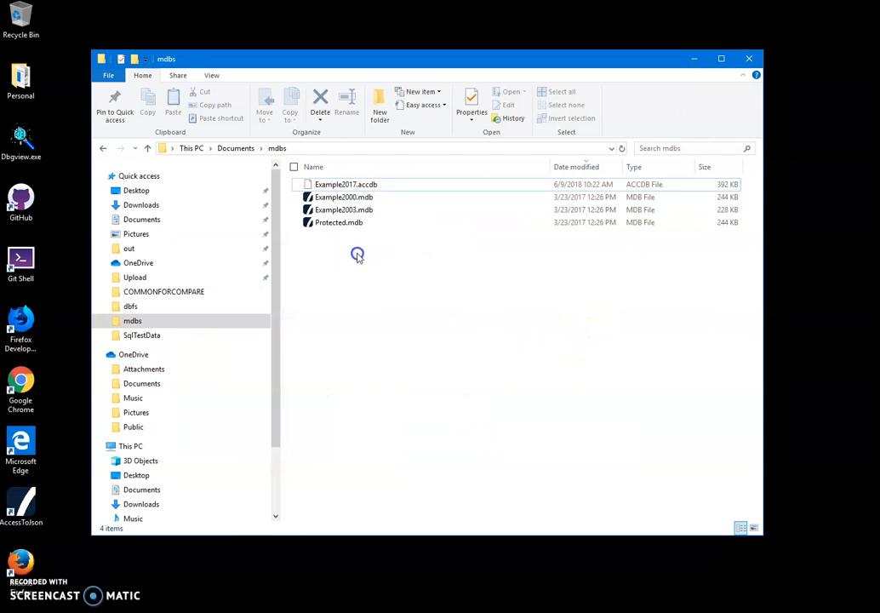
left_click(339, 221)
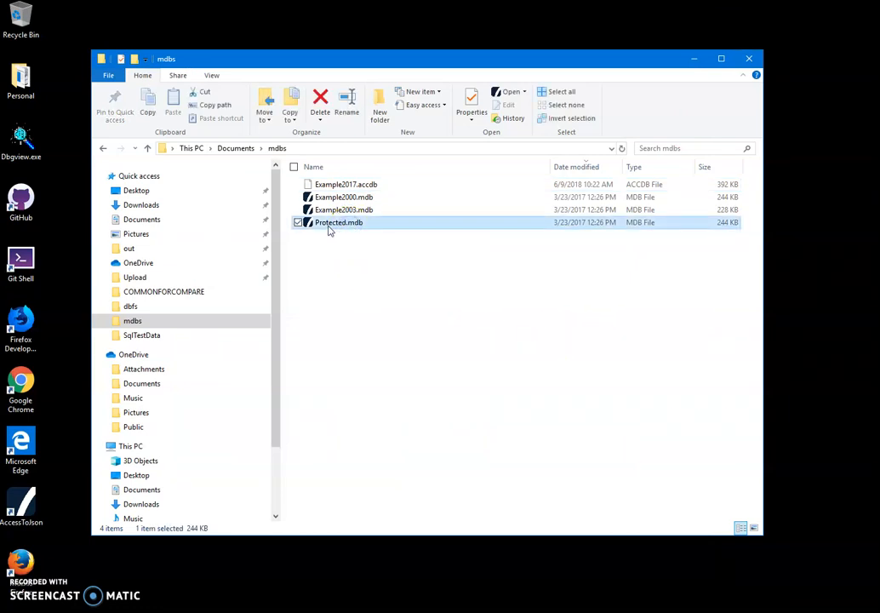
mouse_move(344, 222)
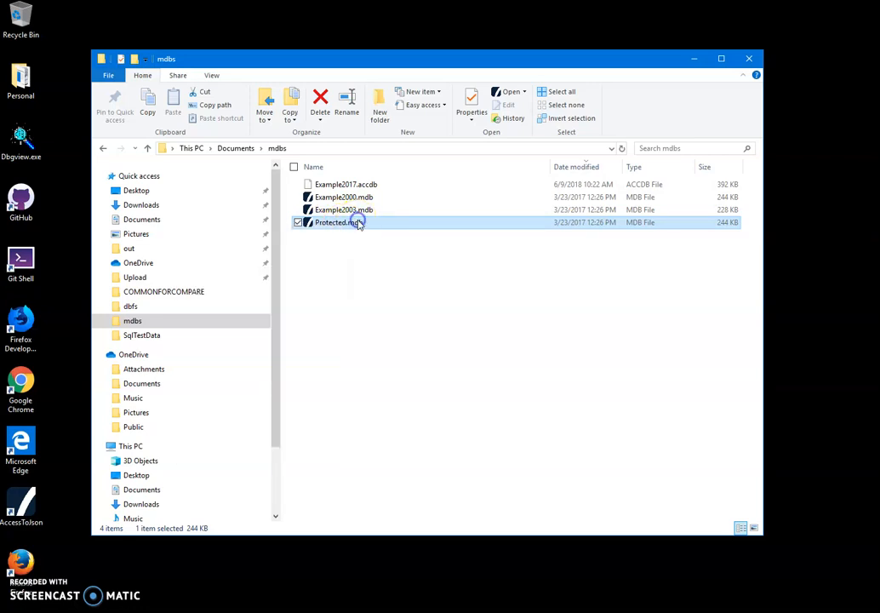
- Open Protected.mdb in Mdb Viewer, browse Movies and Actors tables, and view export formats
double_click(332, 221)
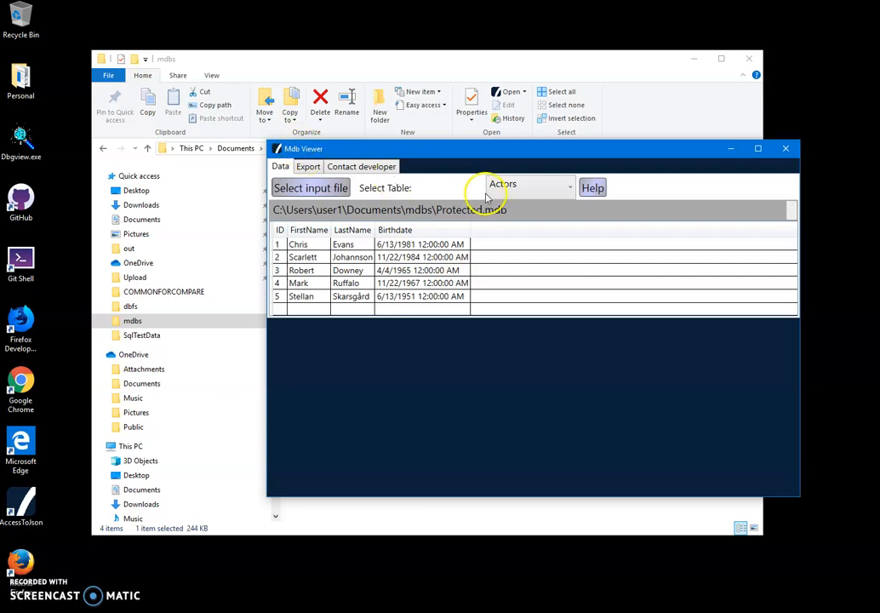
left_click(528, 187)
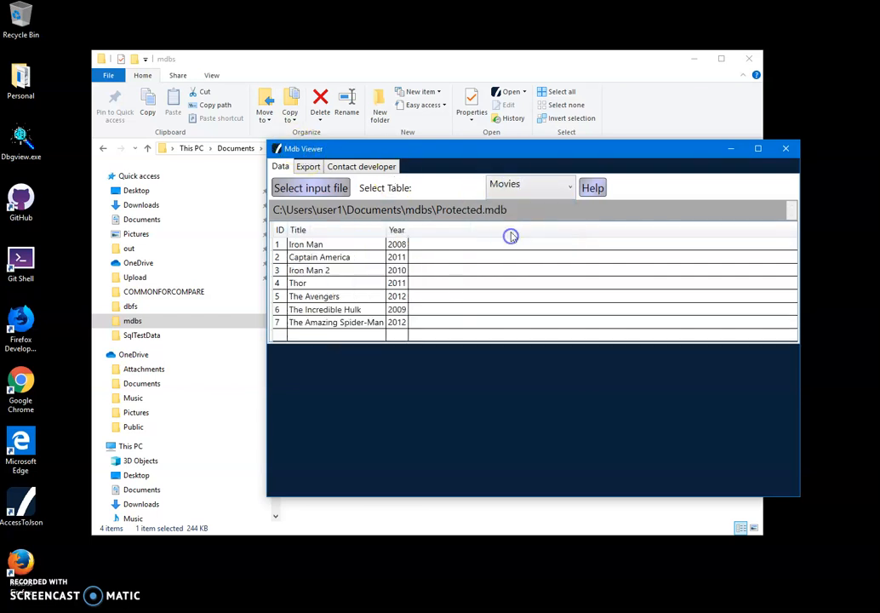
left_click(529, 187)
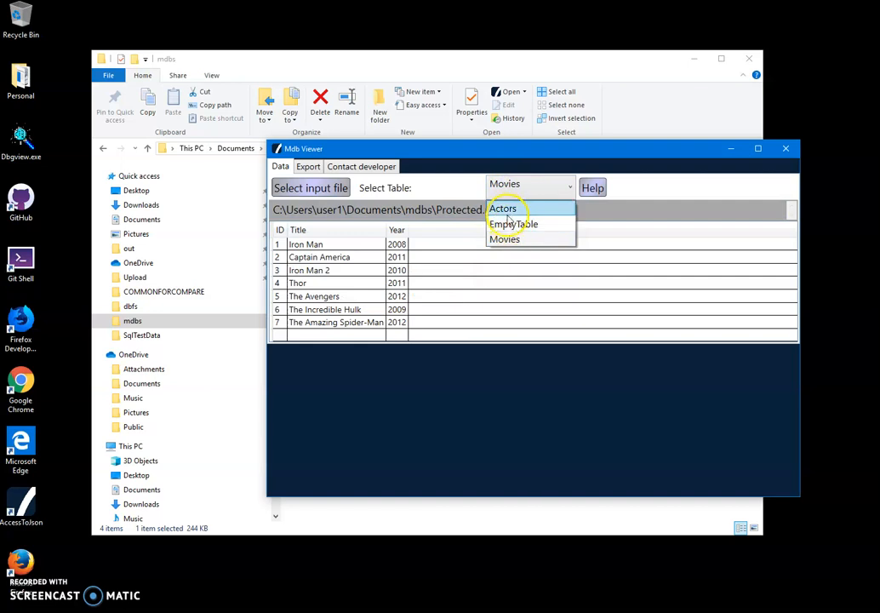
left_click(504, 208)
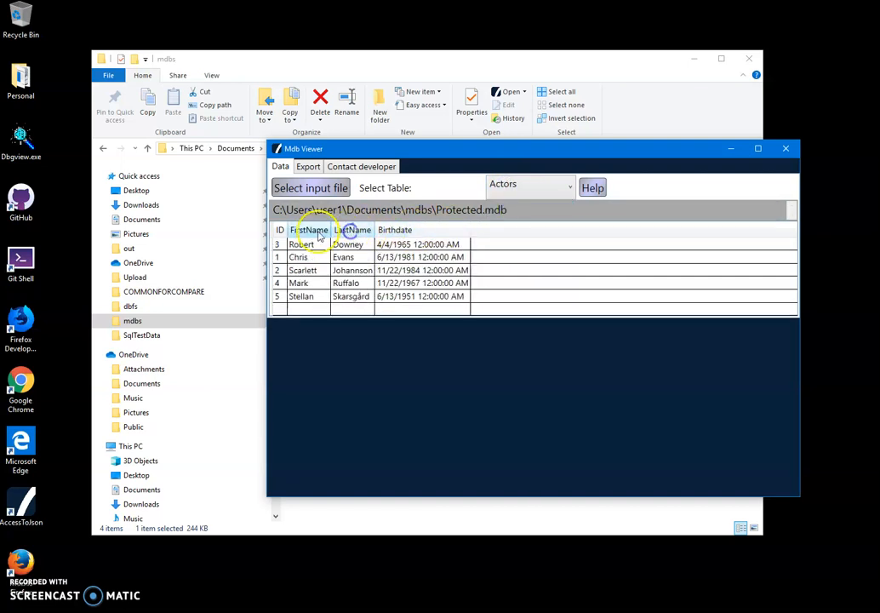
left_click(279, 230)
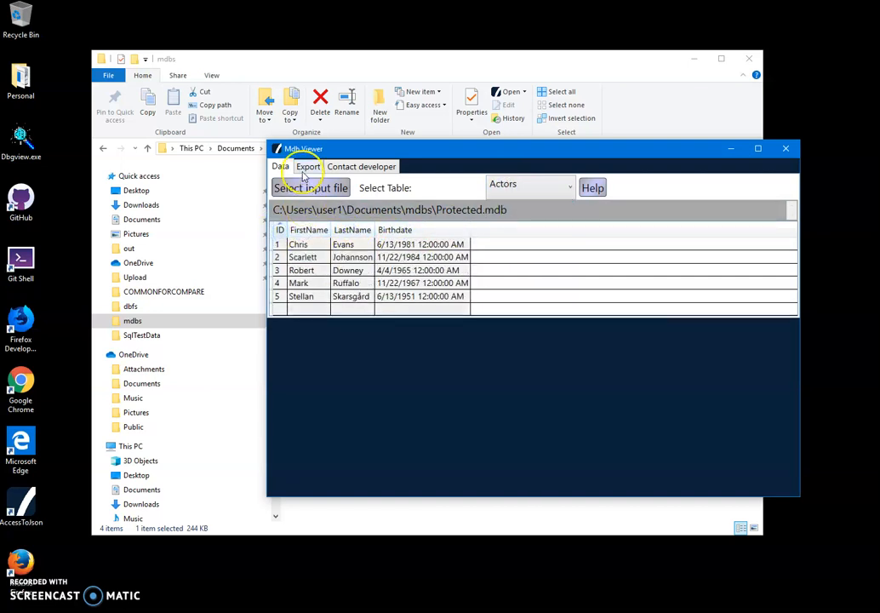
left_click(308, 167)
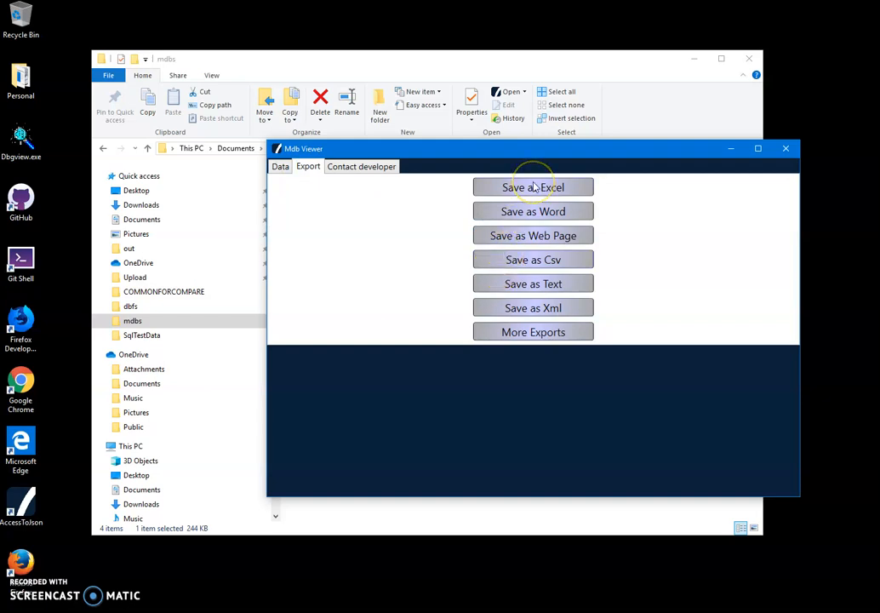
mouse_move(569, 315)
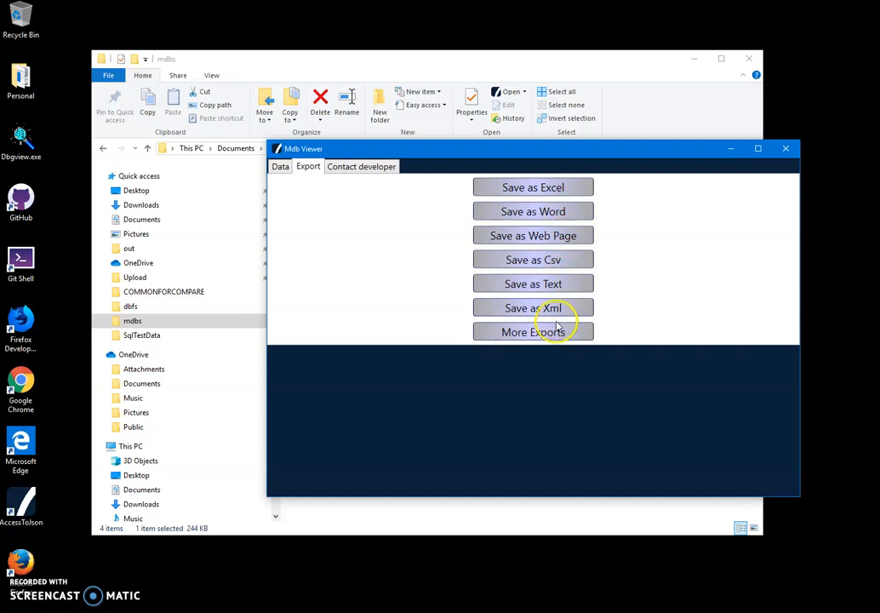
mouse_move(281, 167)
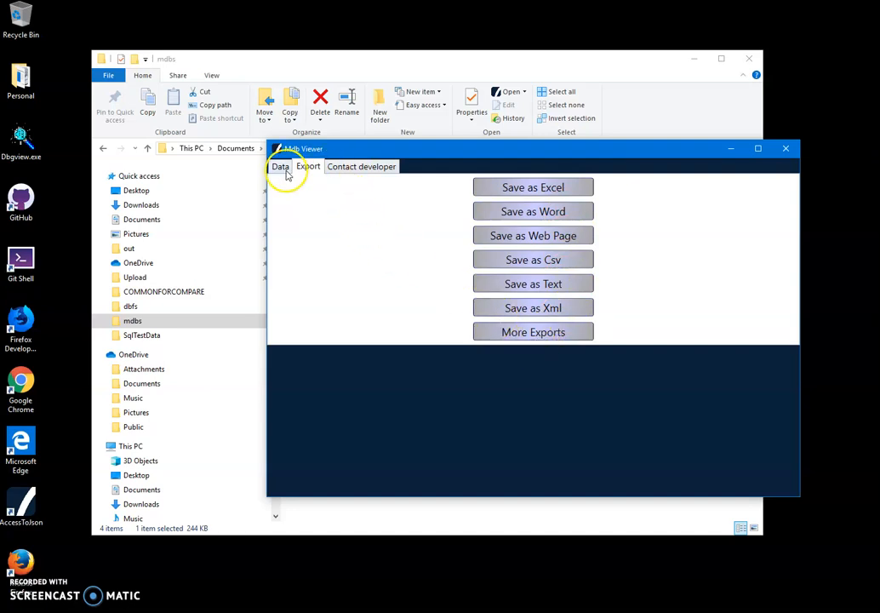
- Show the Movies table, sort it by Year, then close Mdb Viewer
left_click(279, 167)
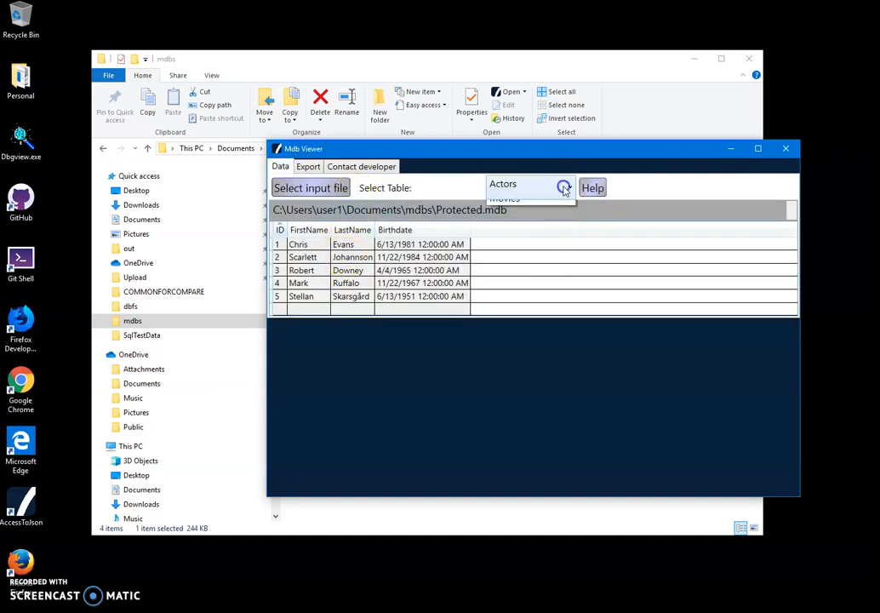
left_click(504, 198)
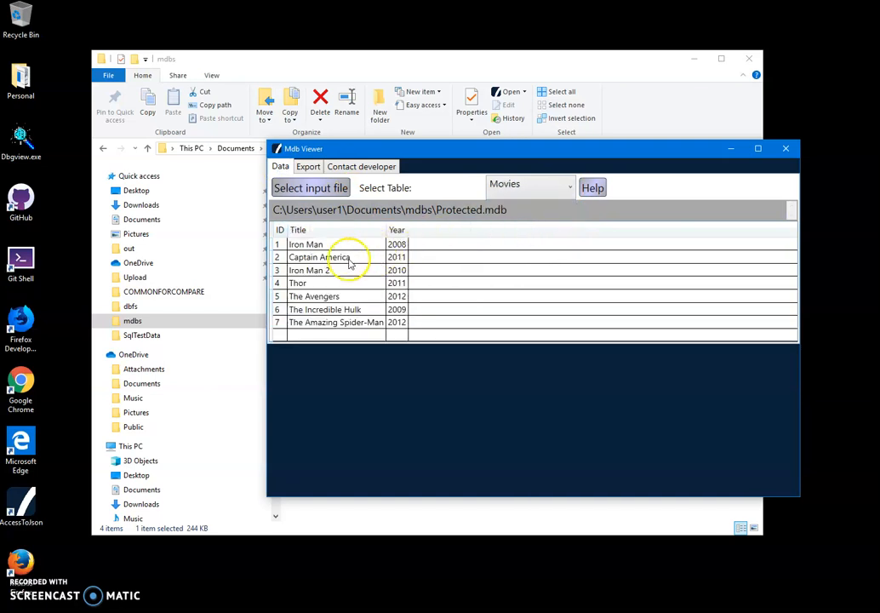
left_click(315, 296)
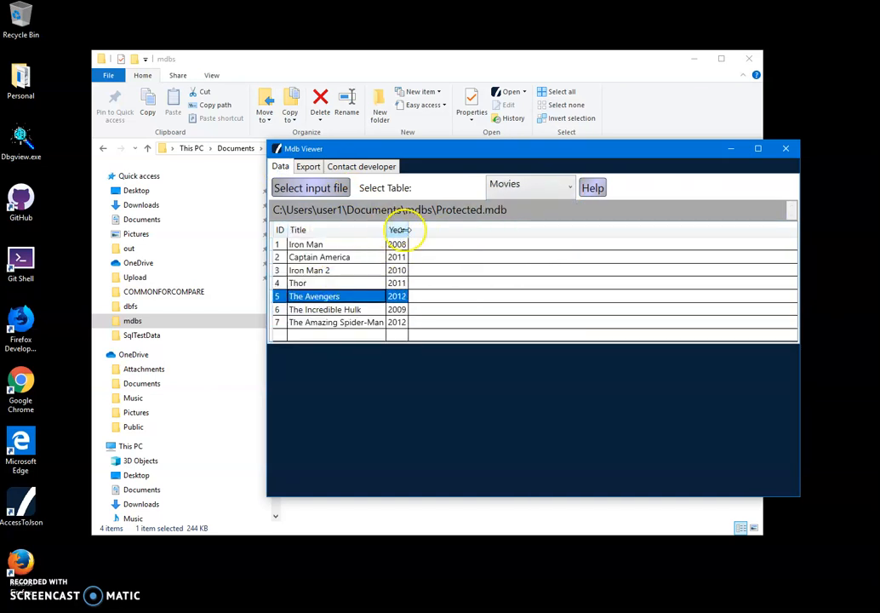
left_click(299, 230)
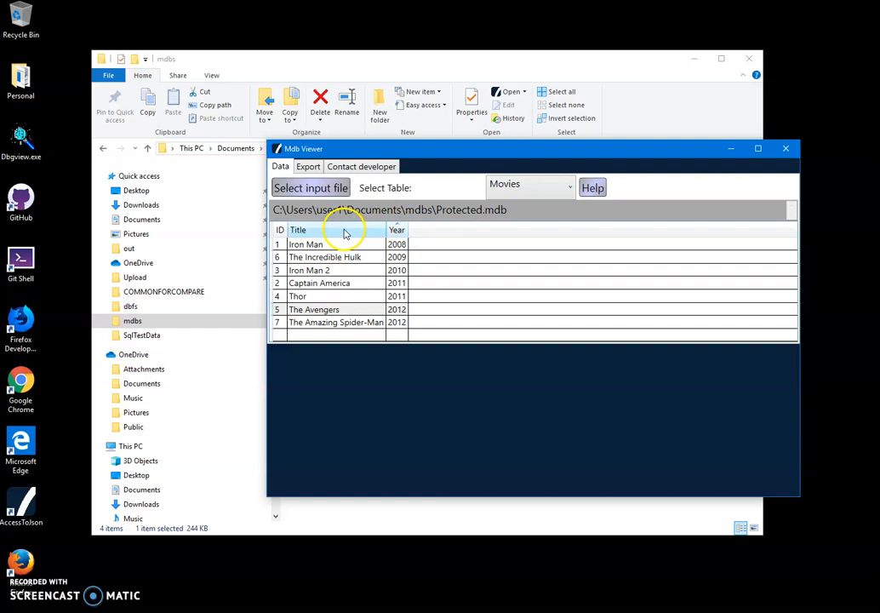
left_click(299, 230)
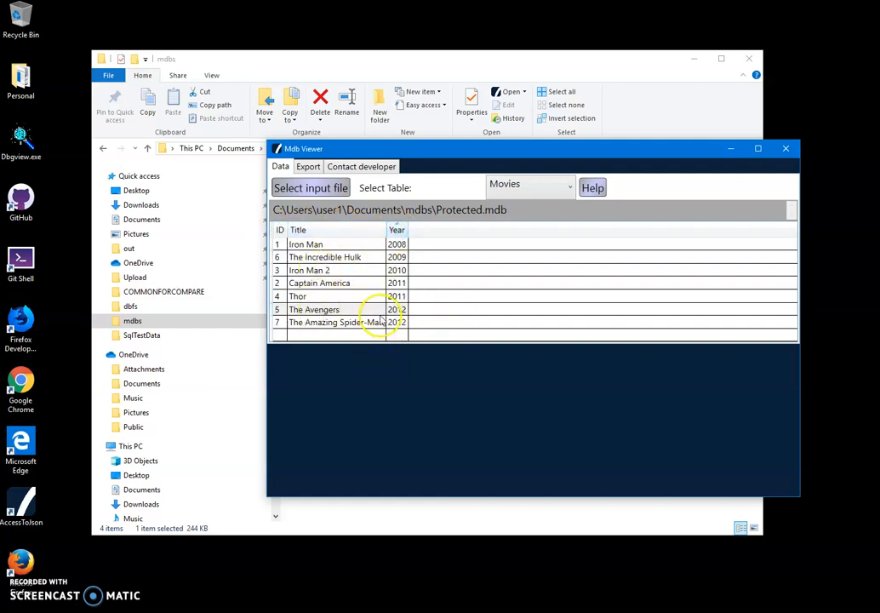
mouse_move(698, 186)
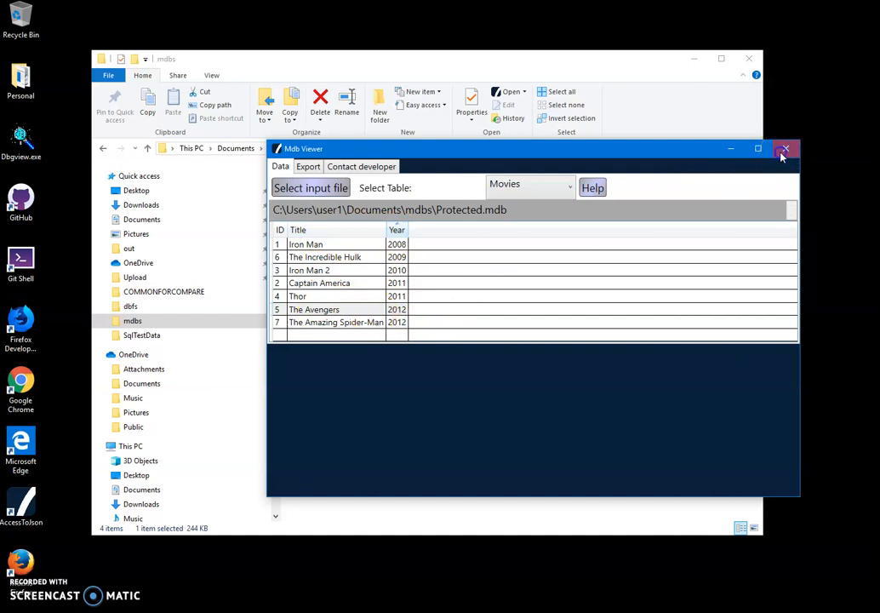
left_click(785, 150)
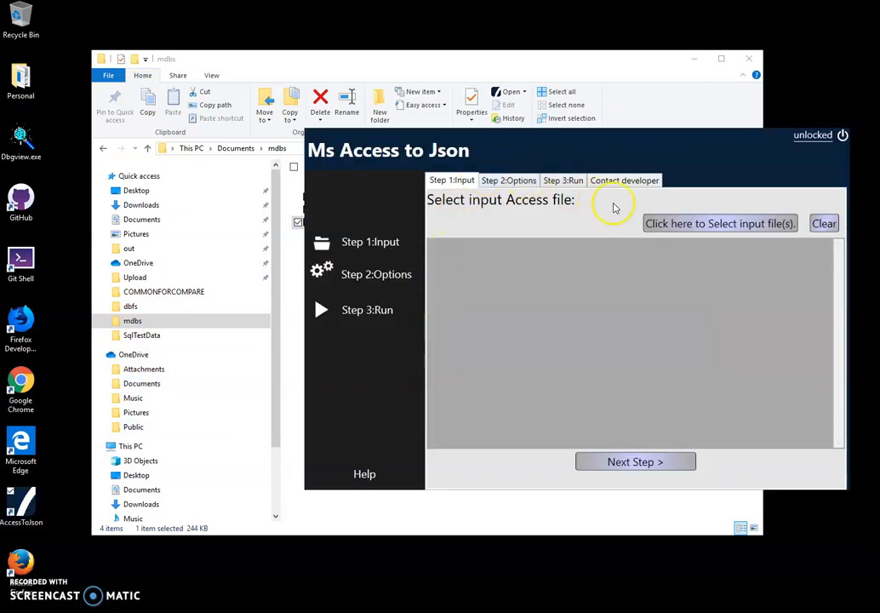
- Pick Protected.mdb from the mdbs folder as input and advance to Conversion Options
left_click(719, 223)
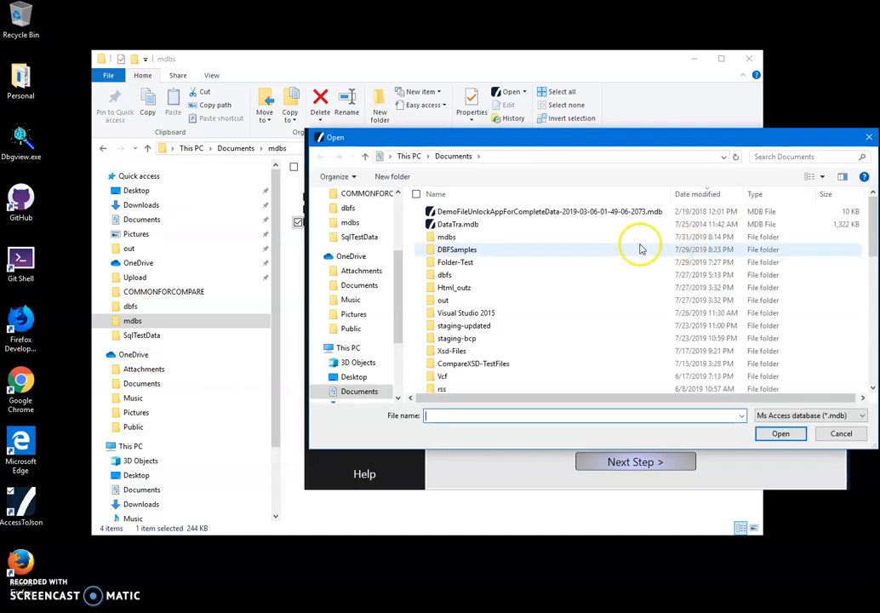
double_click(446, 236)
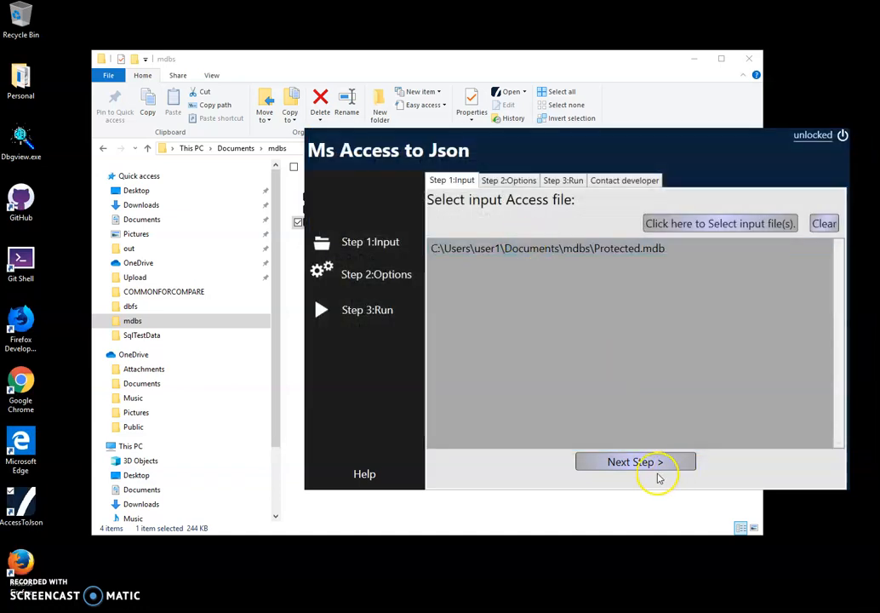
left_click(635, 461)
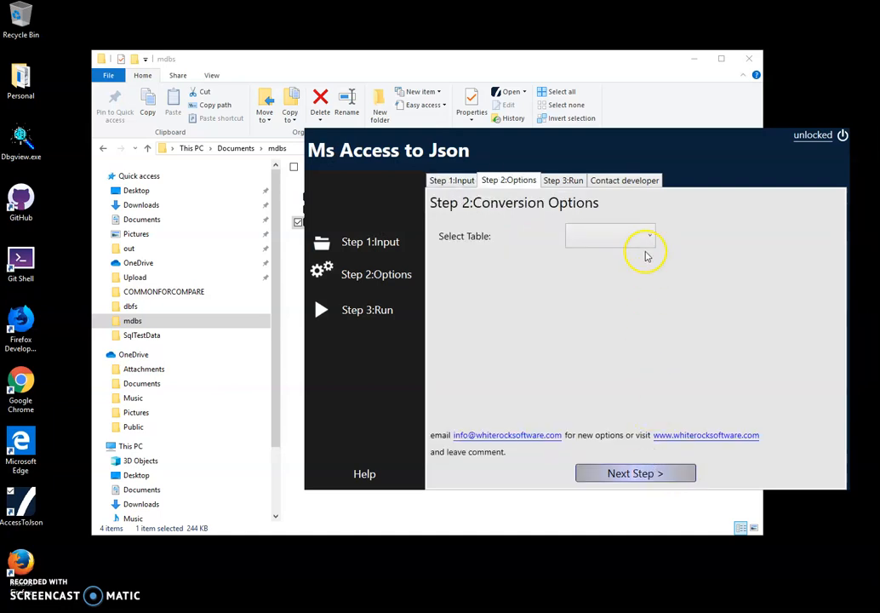
- Choose Movies as the table to convert and advance to the Run step
left_click(648, 235)
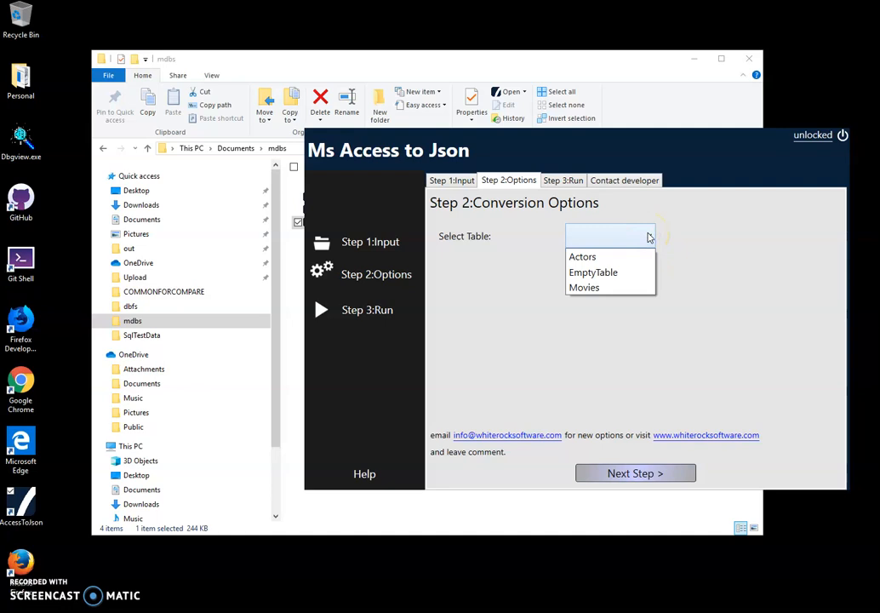
left_click(585, 286)
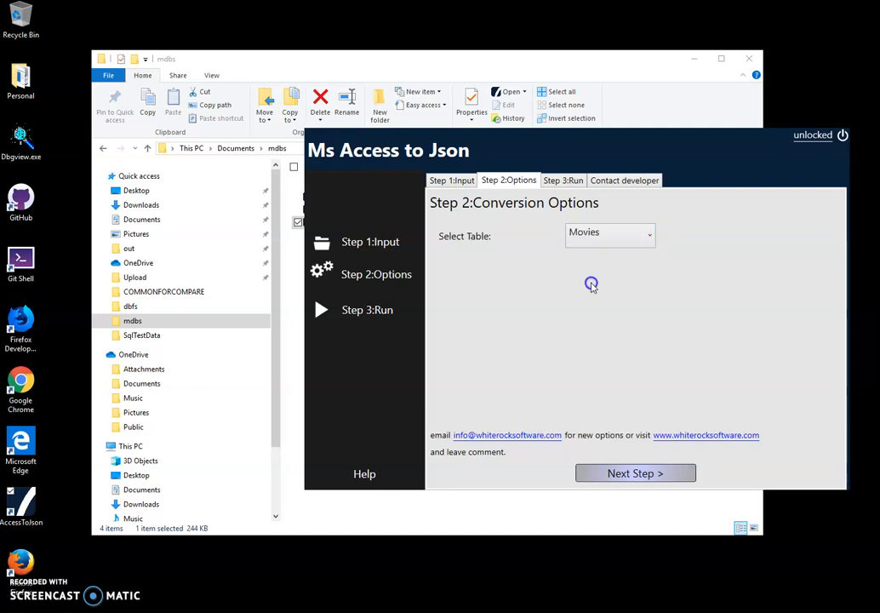
left_click(635, 473)
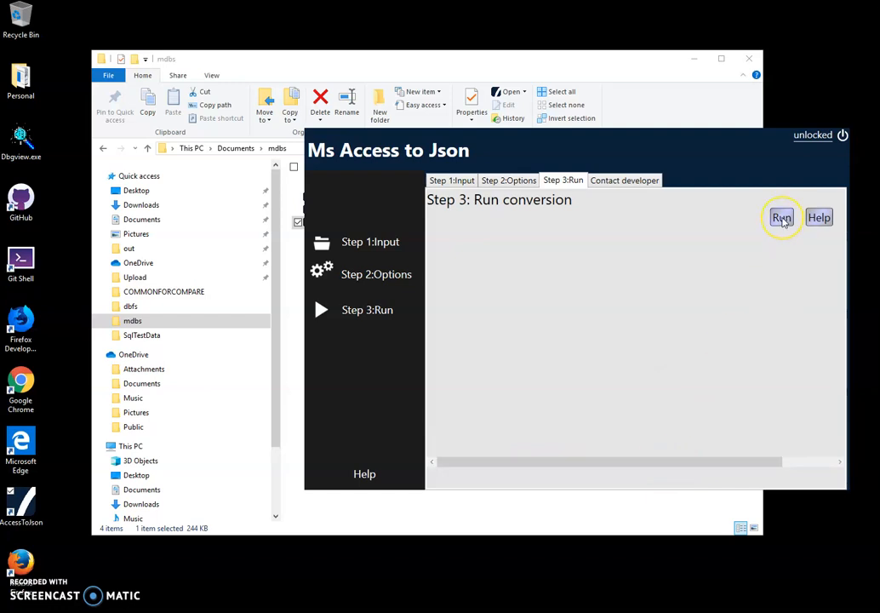
- Run the conversion and save the output as Movies.json in the mdbs folder
left_click(780, 218)
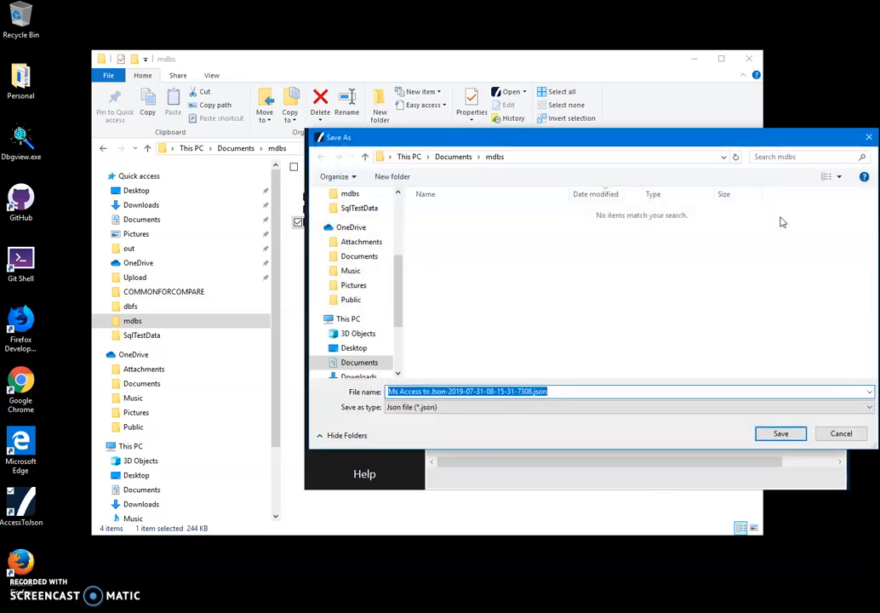
left_click(535, 392)
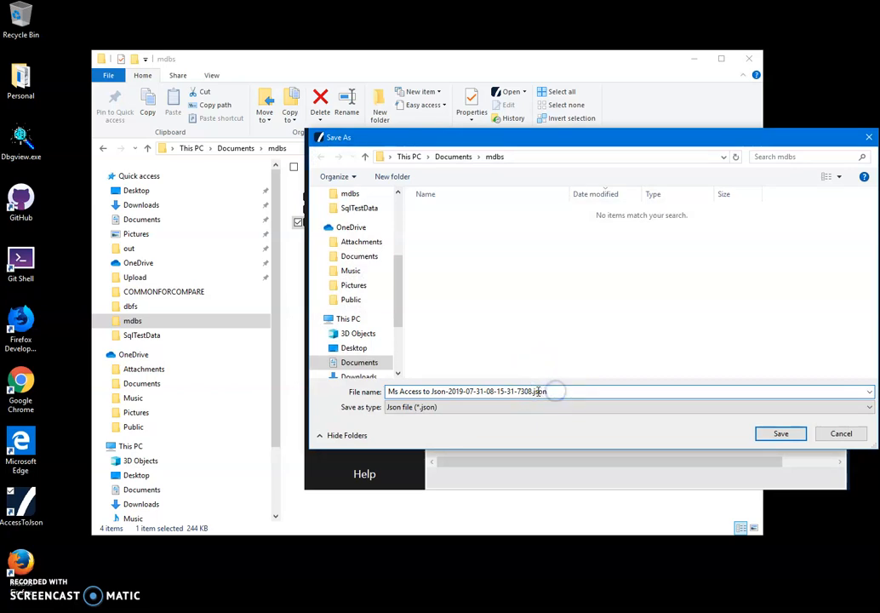
triple_click(466, 391)
type("Movies")
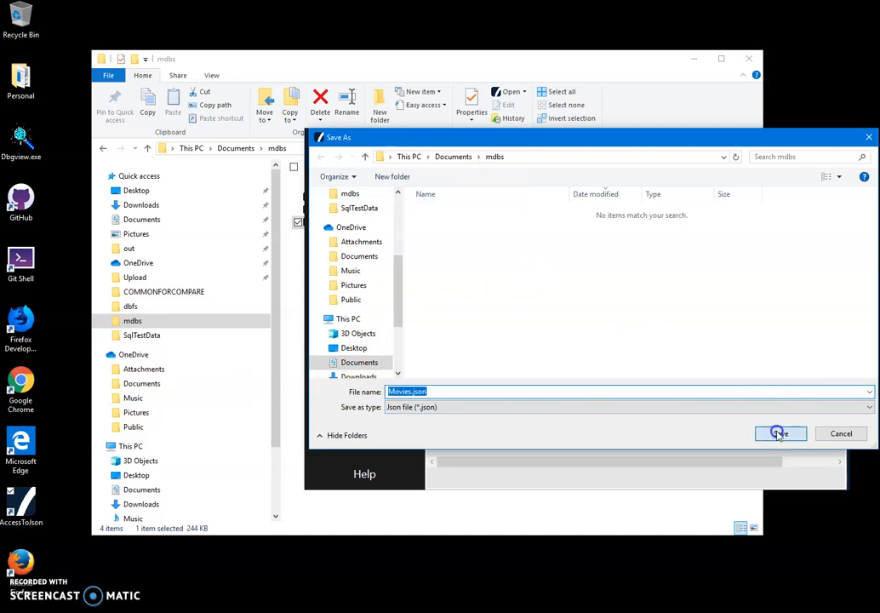
left_click(780, 434)
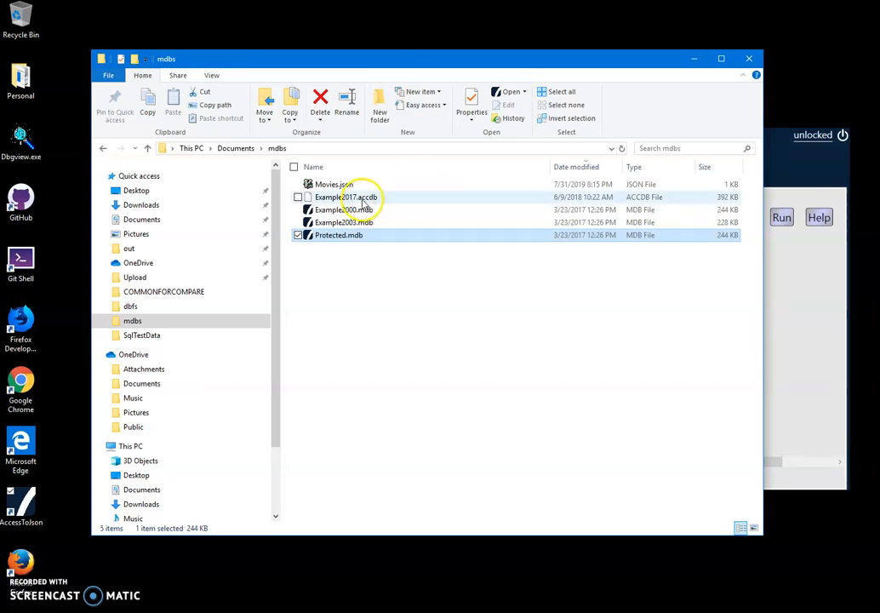
- Open Movies.json with Firefox from its right-click menu
right_click(334, 184)
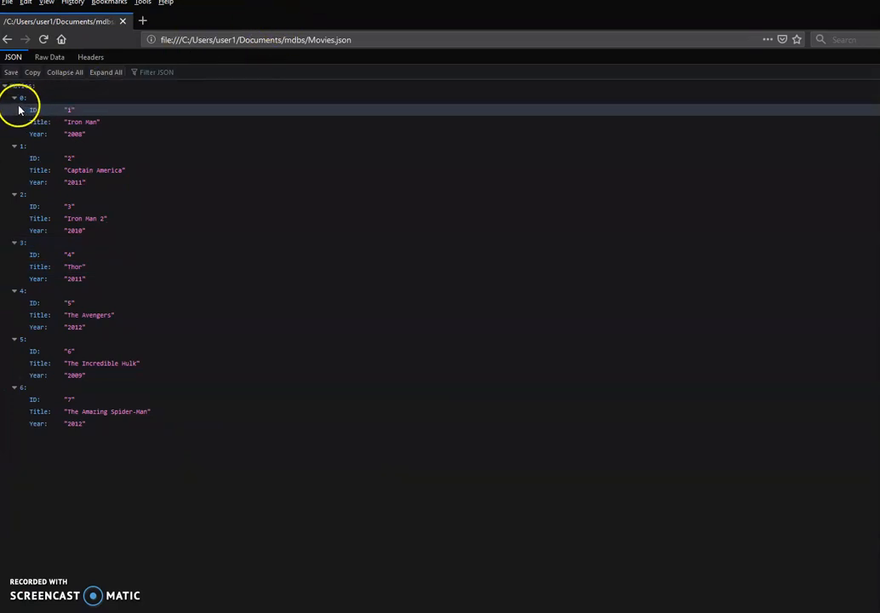
left_click(47, 56)
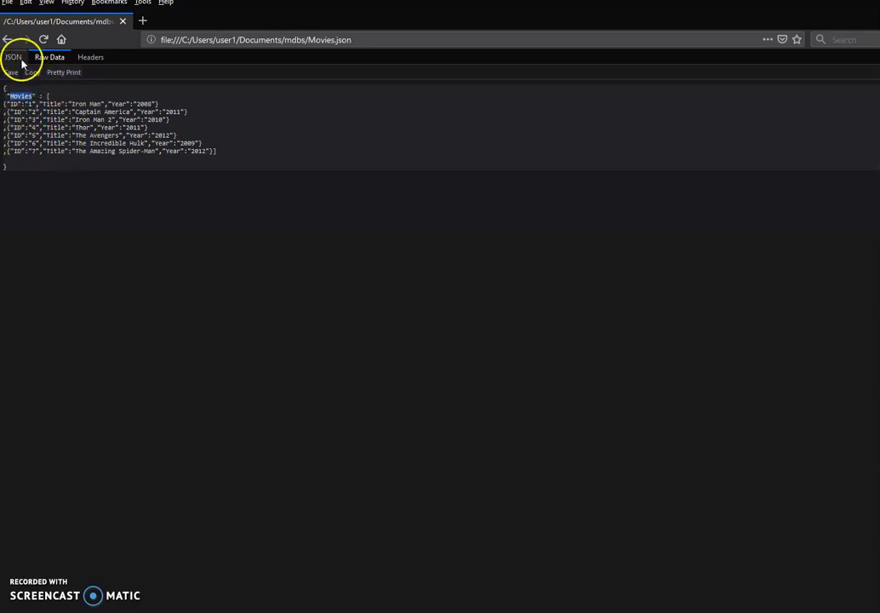
left_click(14, 57)
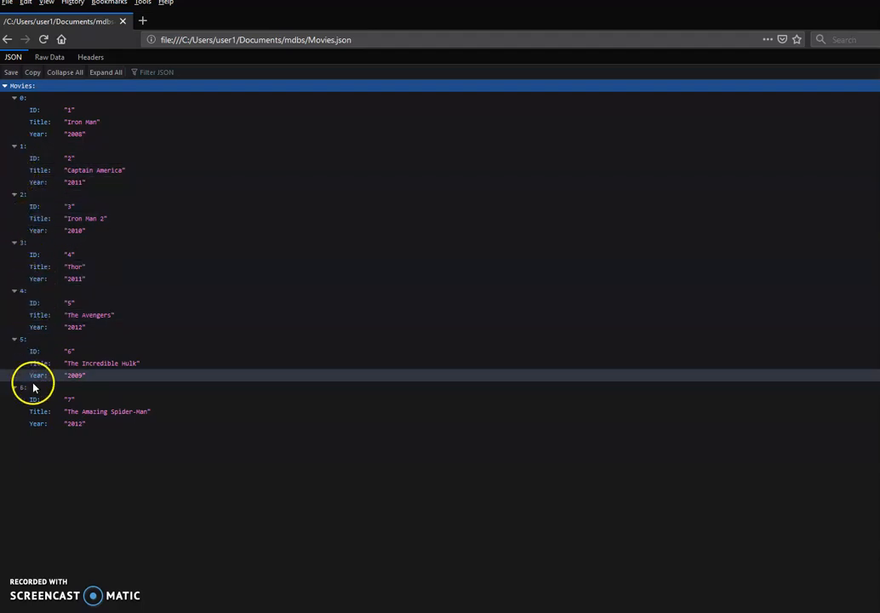
mouse_move(44, 109)
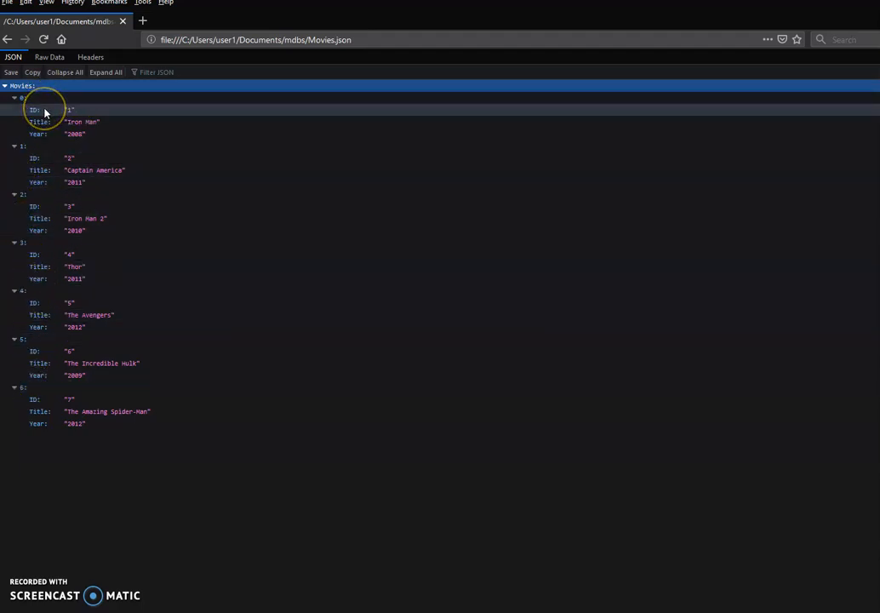